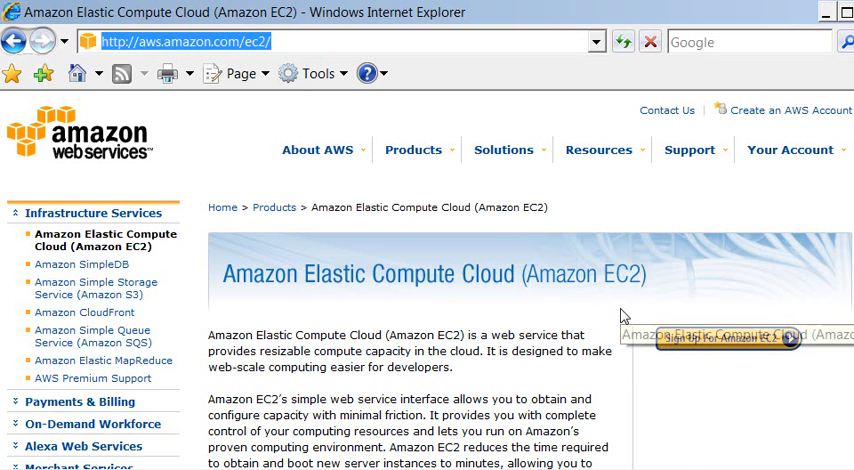
# Step: Open the EC2 Console Dashboard, then return to the Management Console and show Your Account's Access Identifiers
pyautogui.click(413, 149)
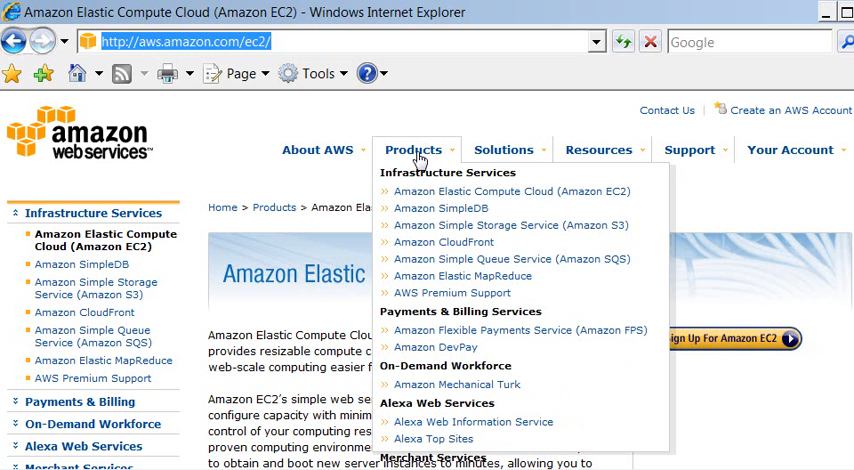
pyautogui.moveTo(420, 162)
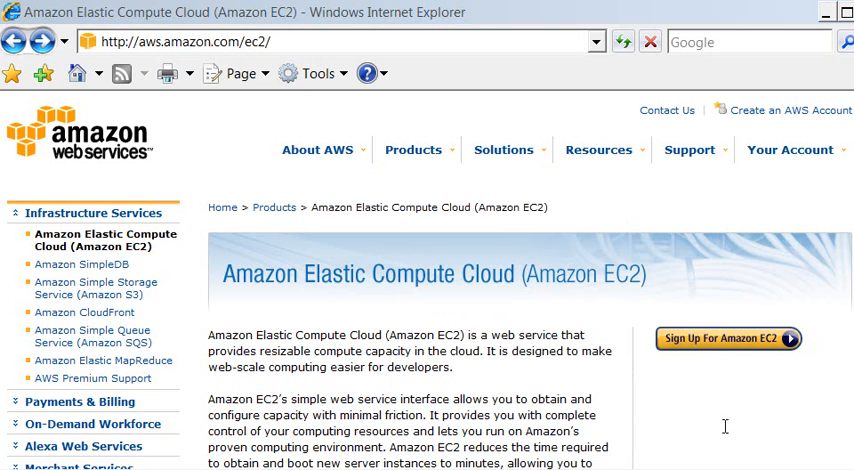
pyautogui.moveTo(715, 344)
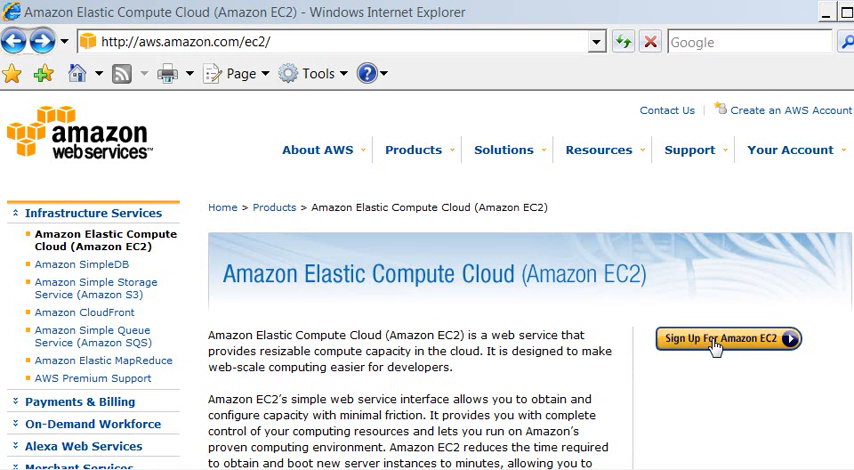
pyautogui.moveTo(715, 338)
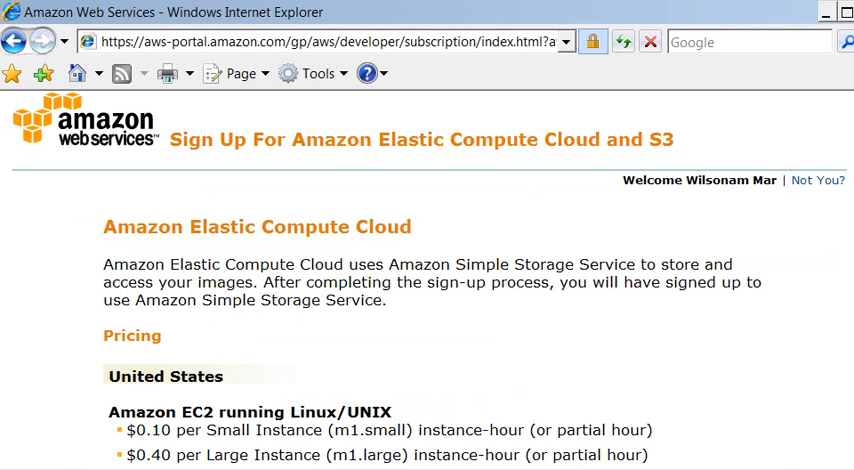
pyautogui.scroll(-3)
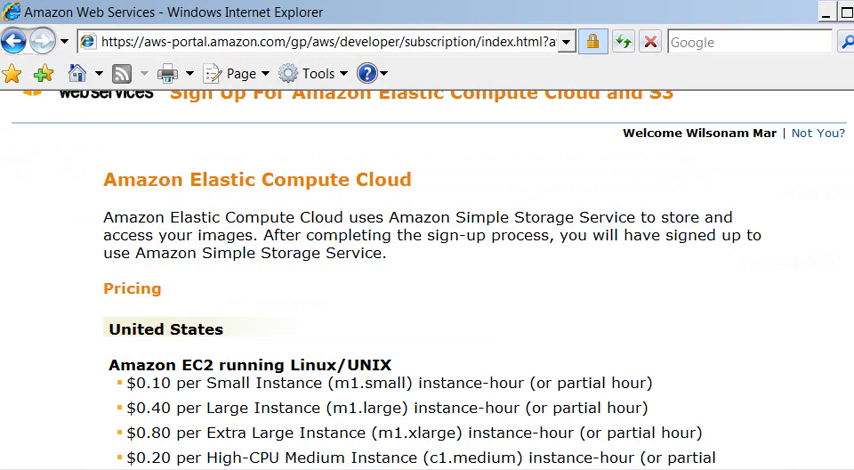
pyautogui.scroll(-3)
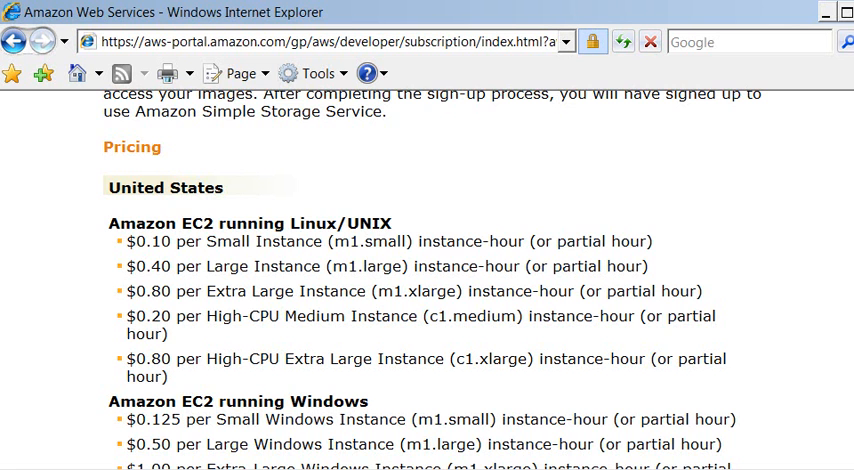
pyautogui.scroll(-3)
pyautogui.write('https://console.aws.amazon.com/ec2/home')
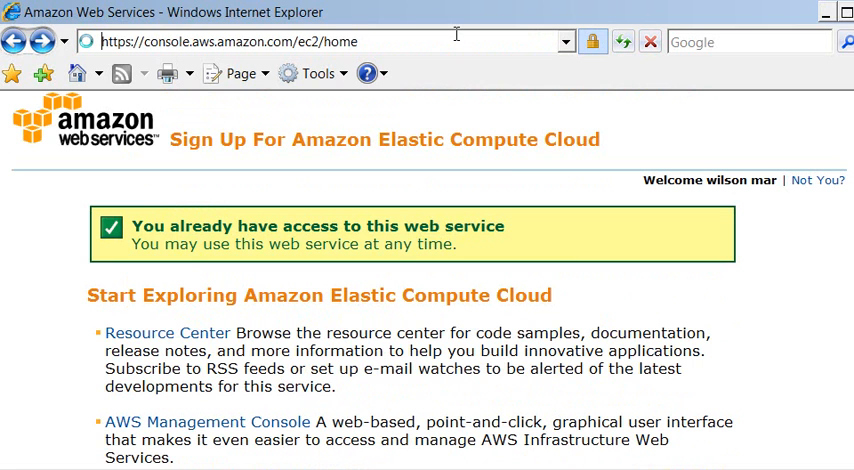
pyautogui.click(206, 421)
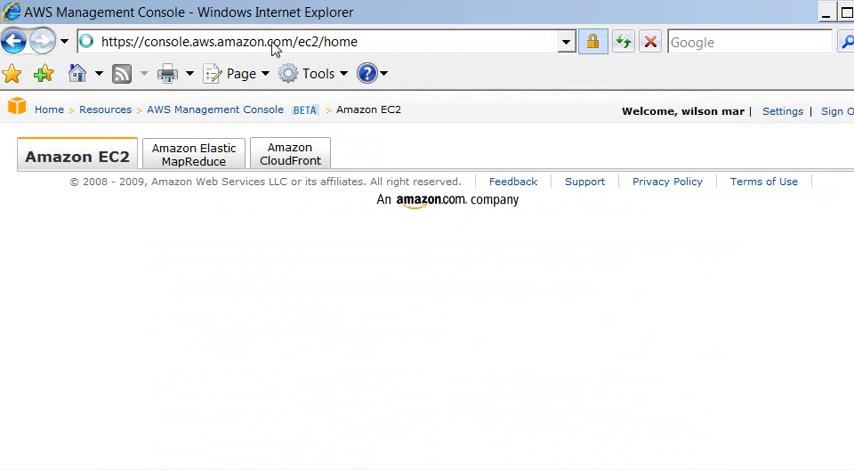
pyautogui.moveTo(183, 109)
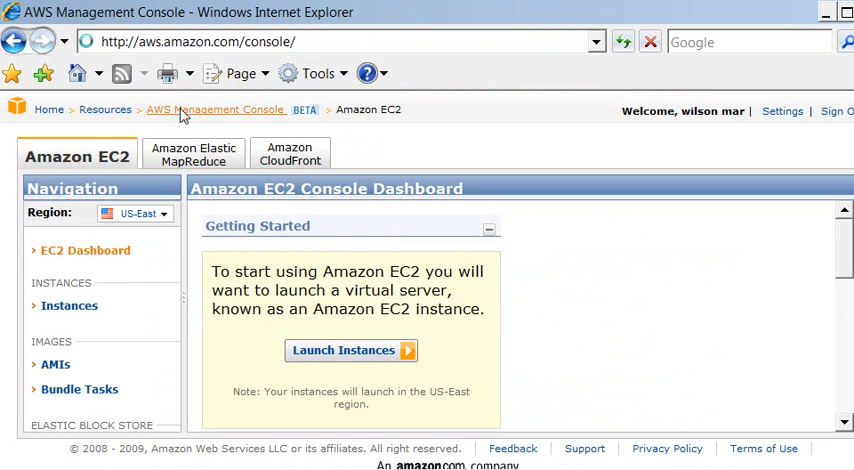
pyautogui.click(216, 109)
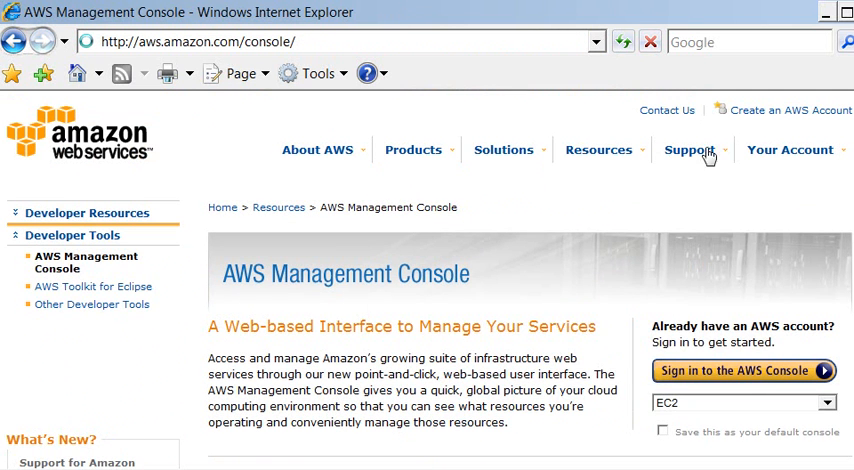
pyautogui.click(790, 149)
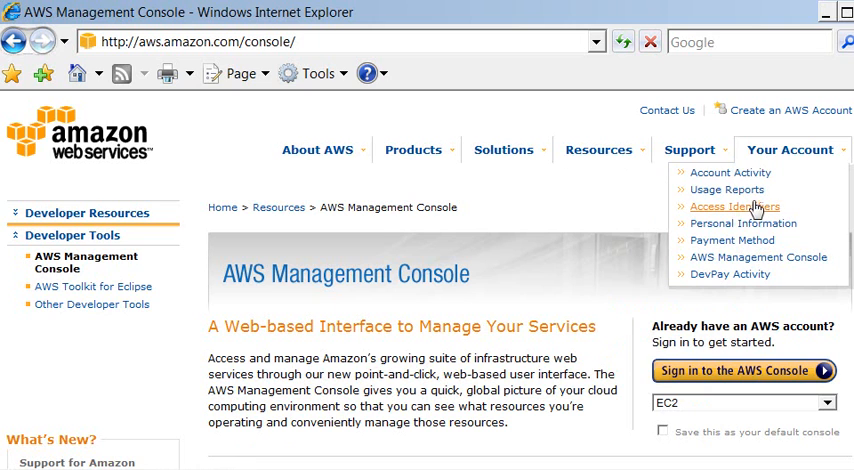